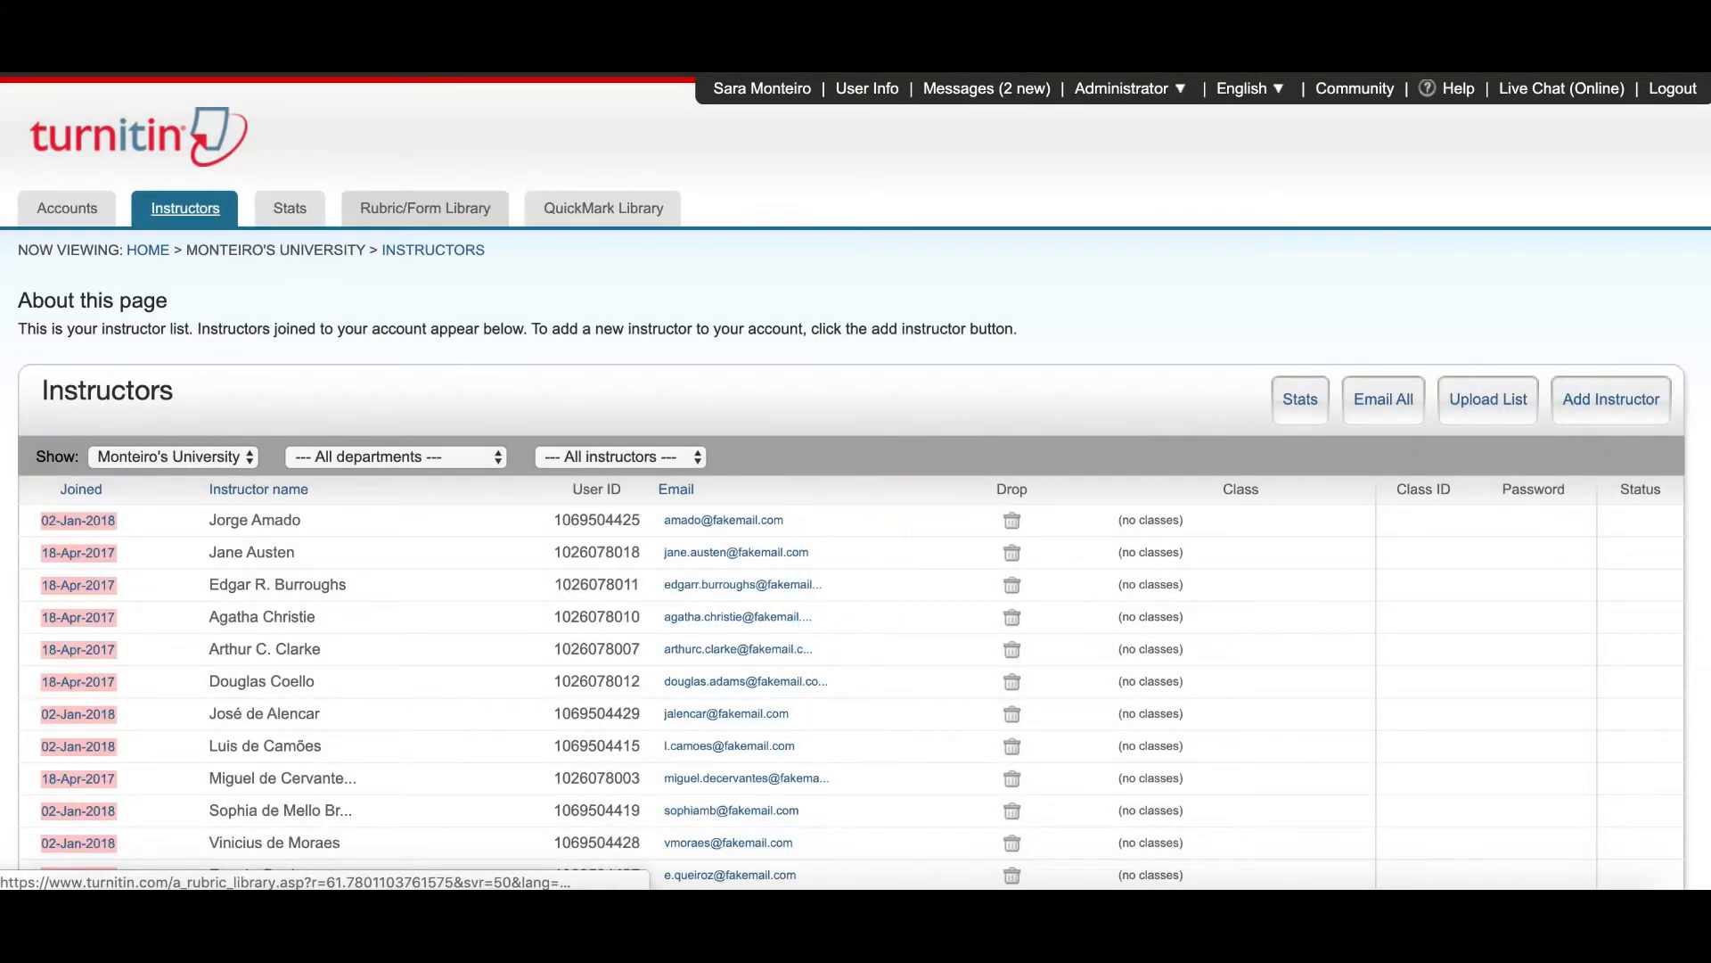
{"action": "mouse_move", "coordinate": [425, 208]}
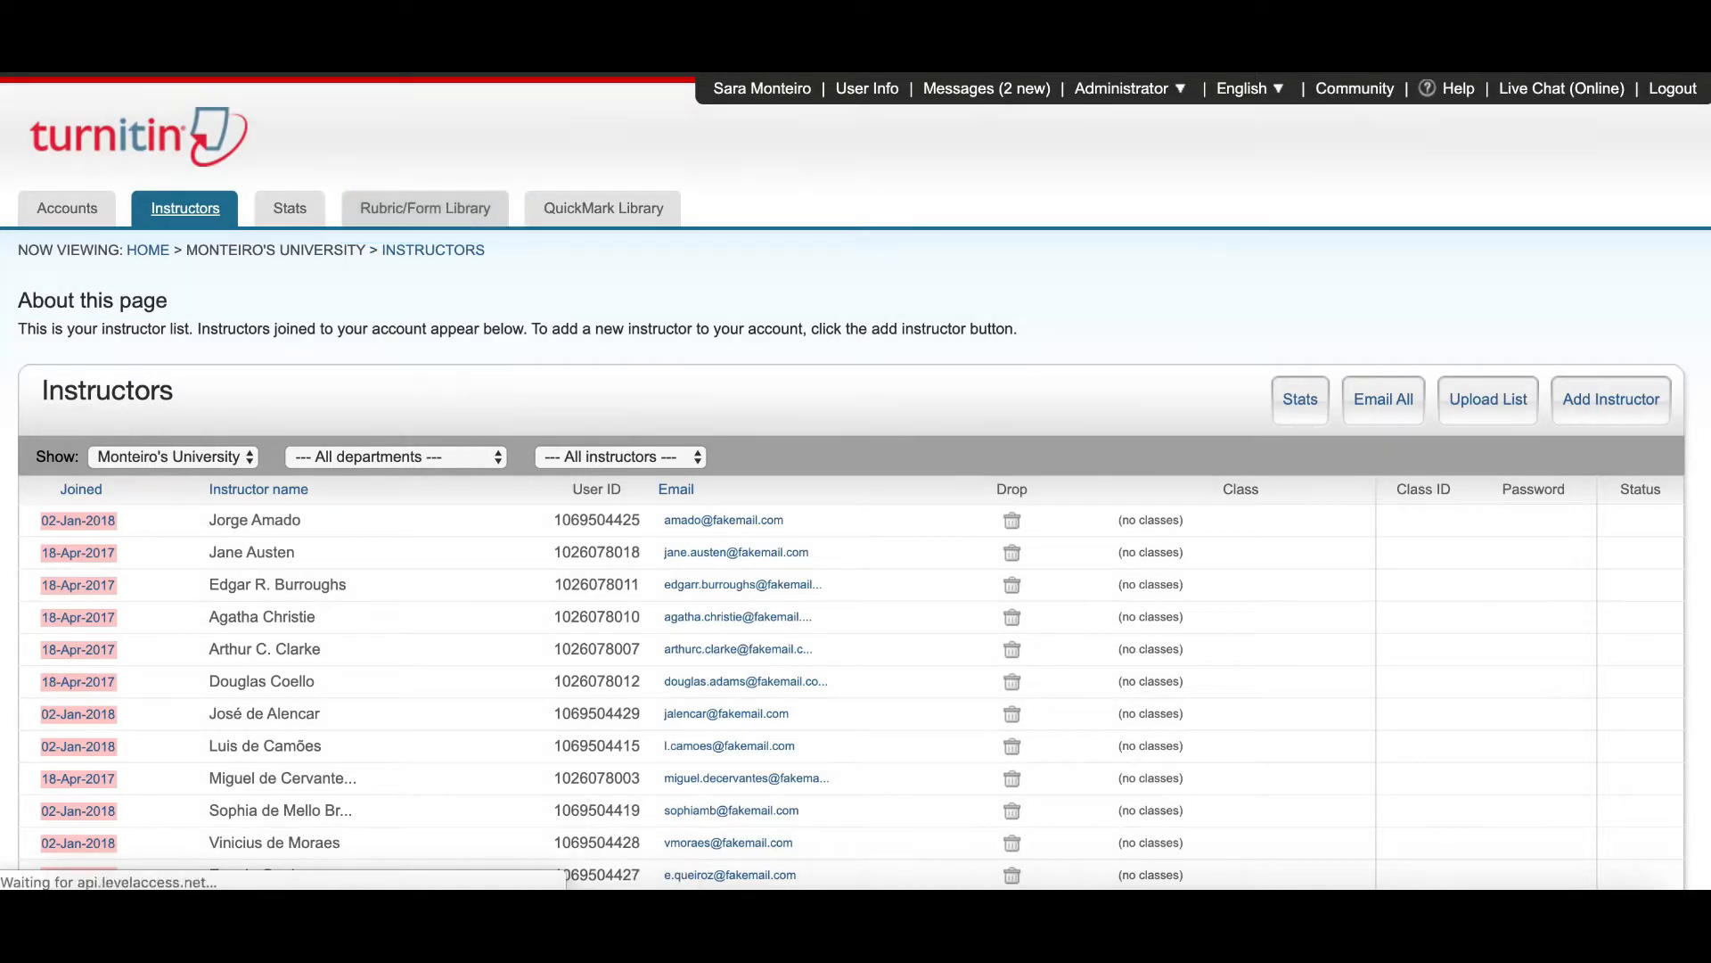
Go to the Rubric/Form Library, where the 6th-8th Science Argument (CER) rubric appears.
{"action": "left_click", "coordinate": [425, 207]}
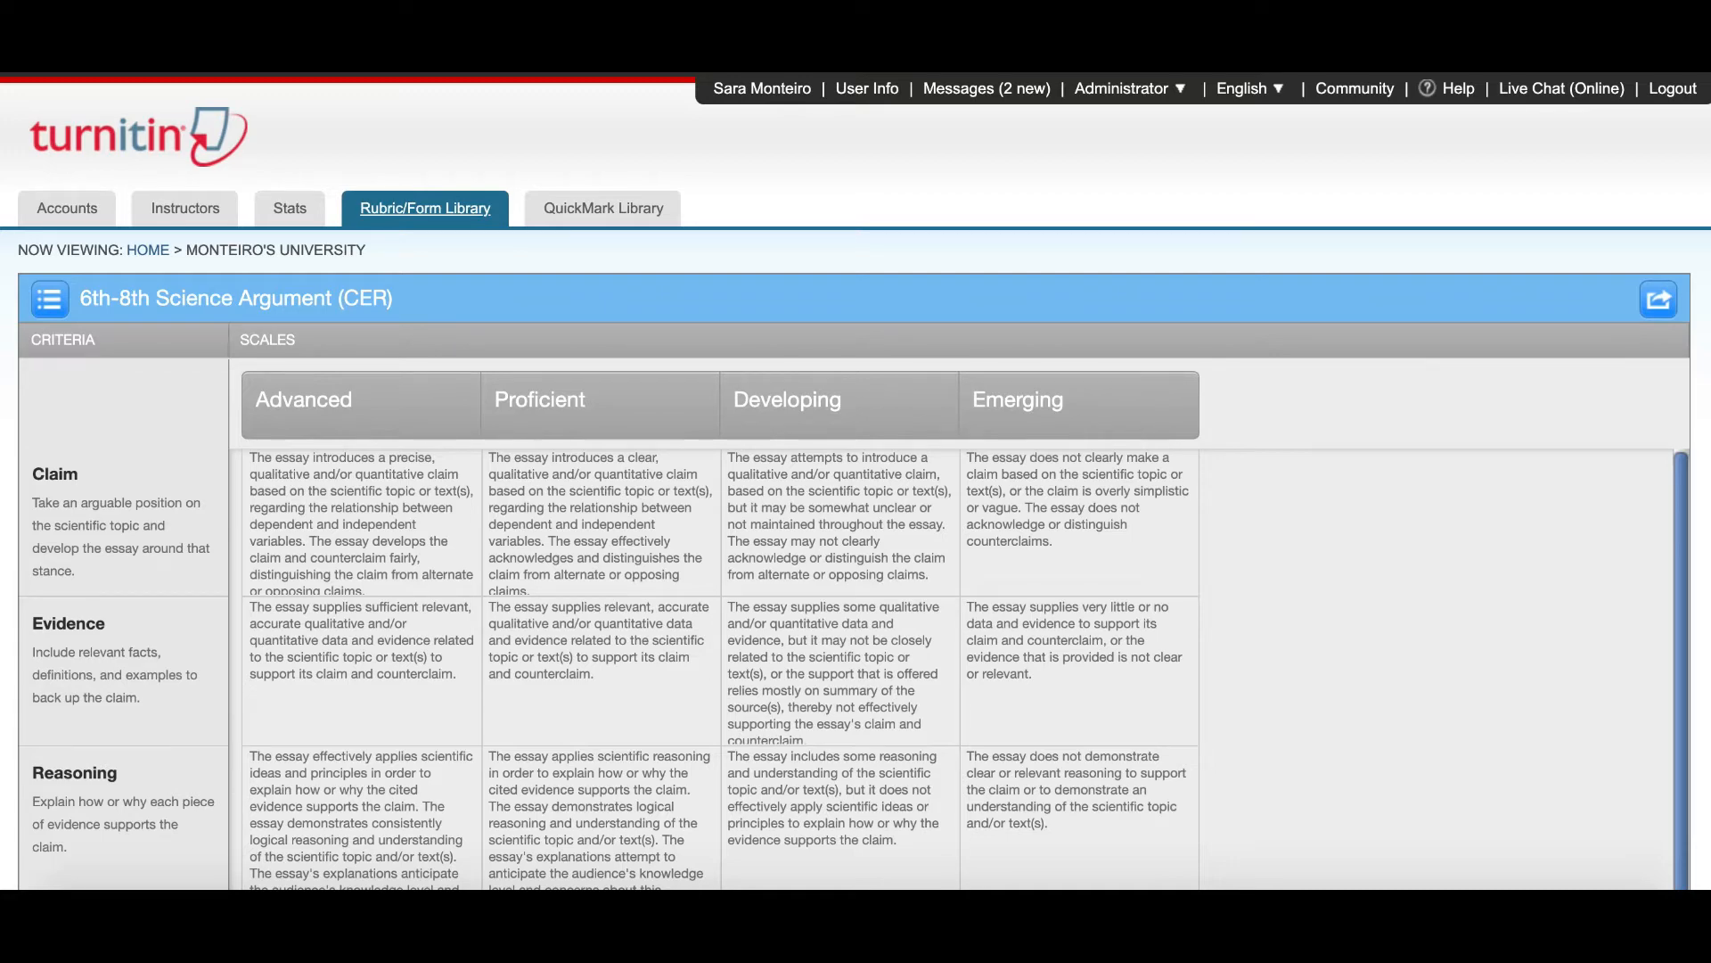
Select the 9th-12th Science Argument (CER) rubric from the rubric list and show its sharing options.
{"action": "left_click", "coordinate": [50, 299]}
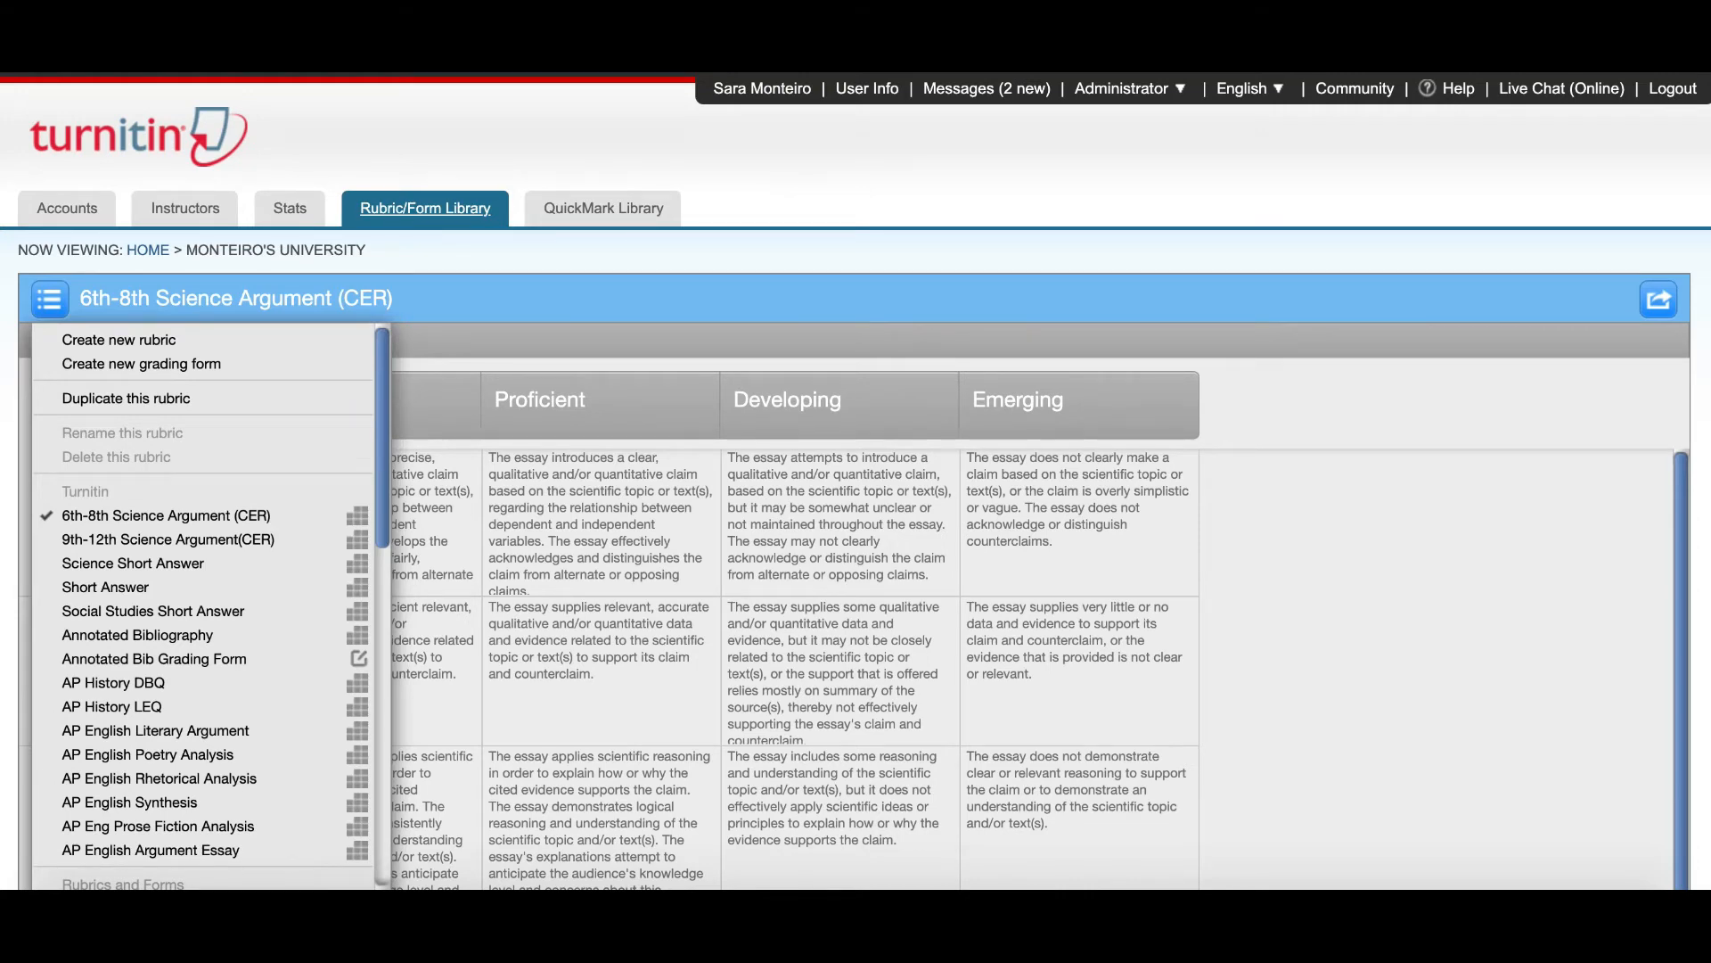
{"action": "mouse_move", "coordinate": [156, 538]}
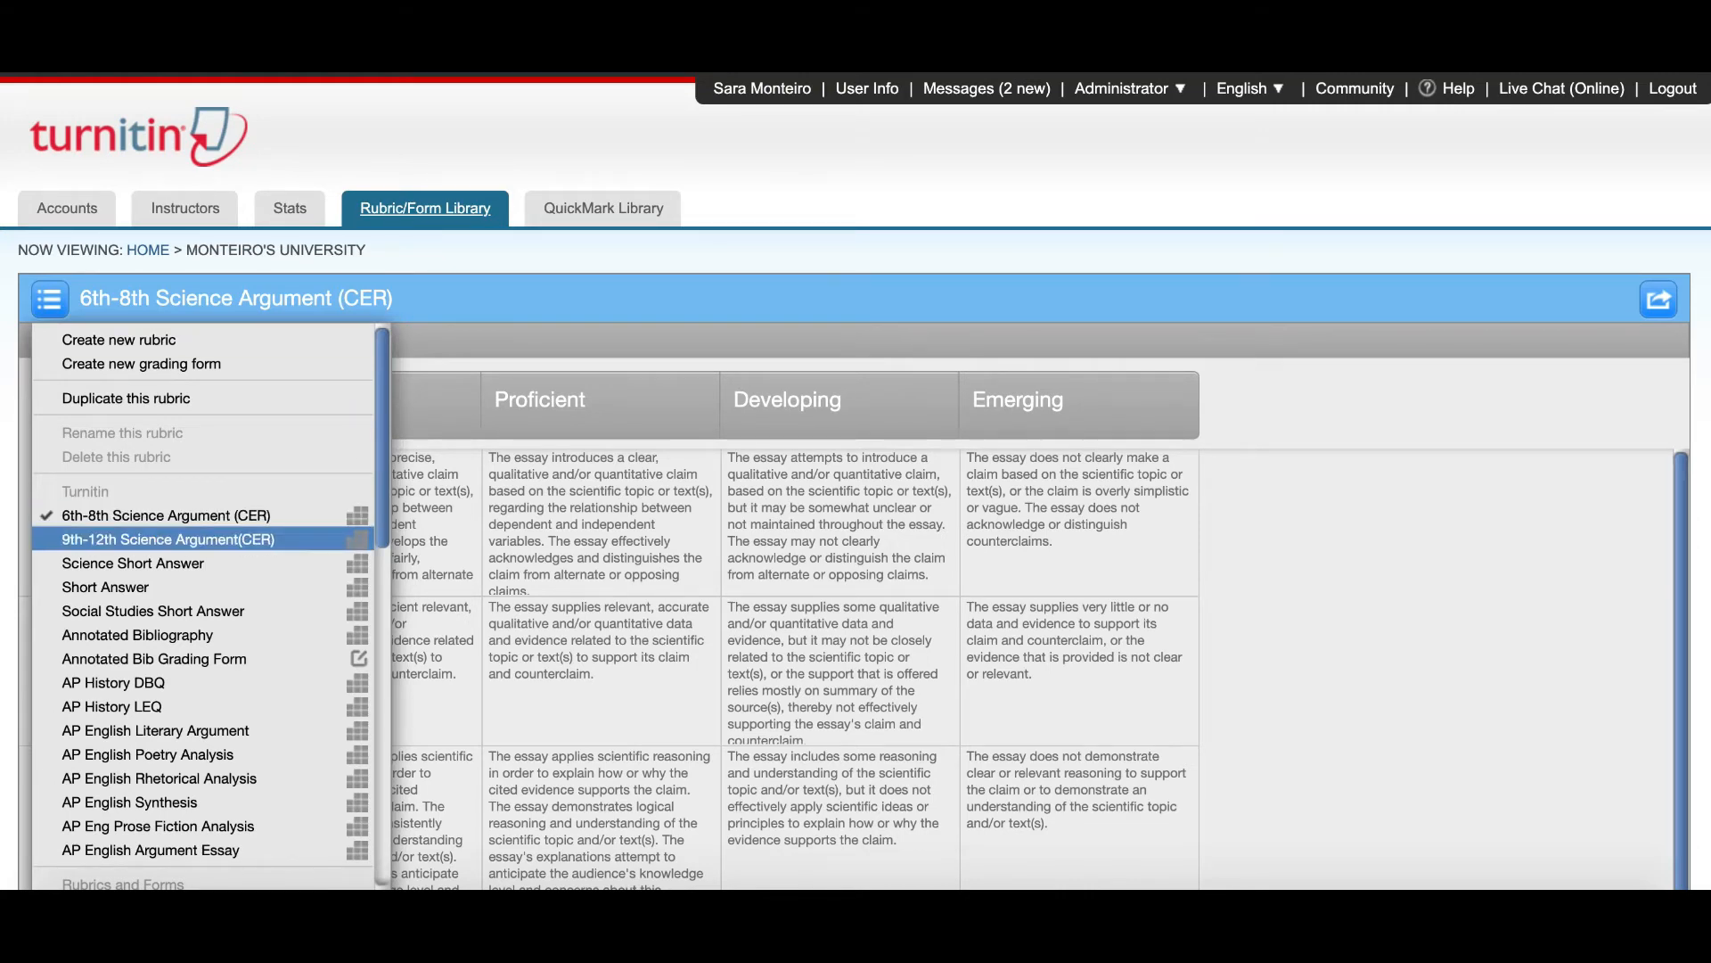
{"action": "left_click", "coordinate": [184, 538]}
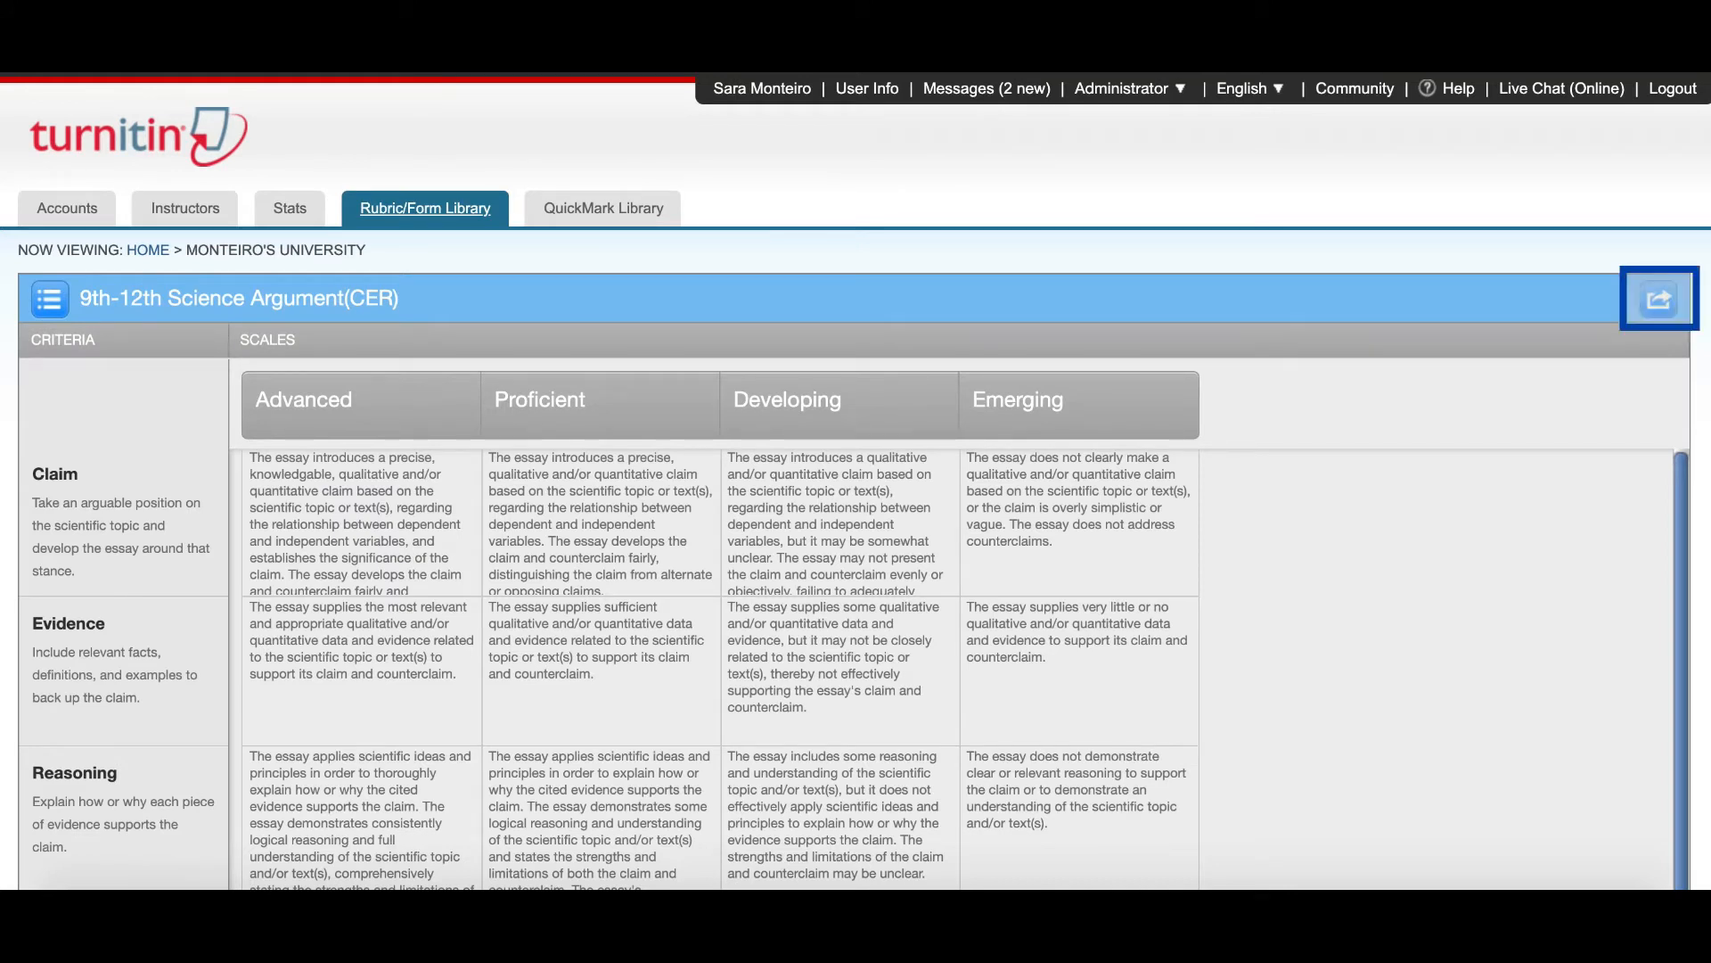
{"action": "left_click", "coordinate": [1659, 303]}
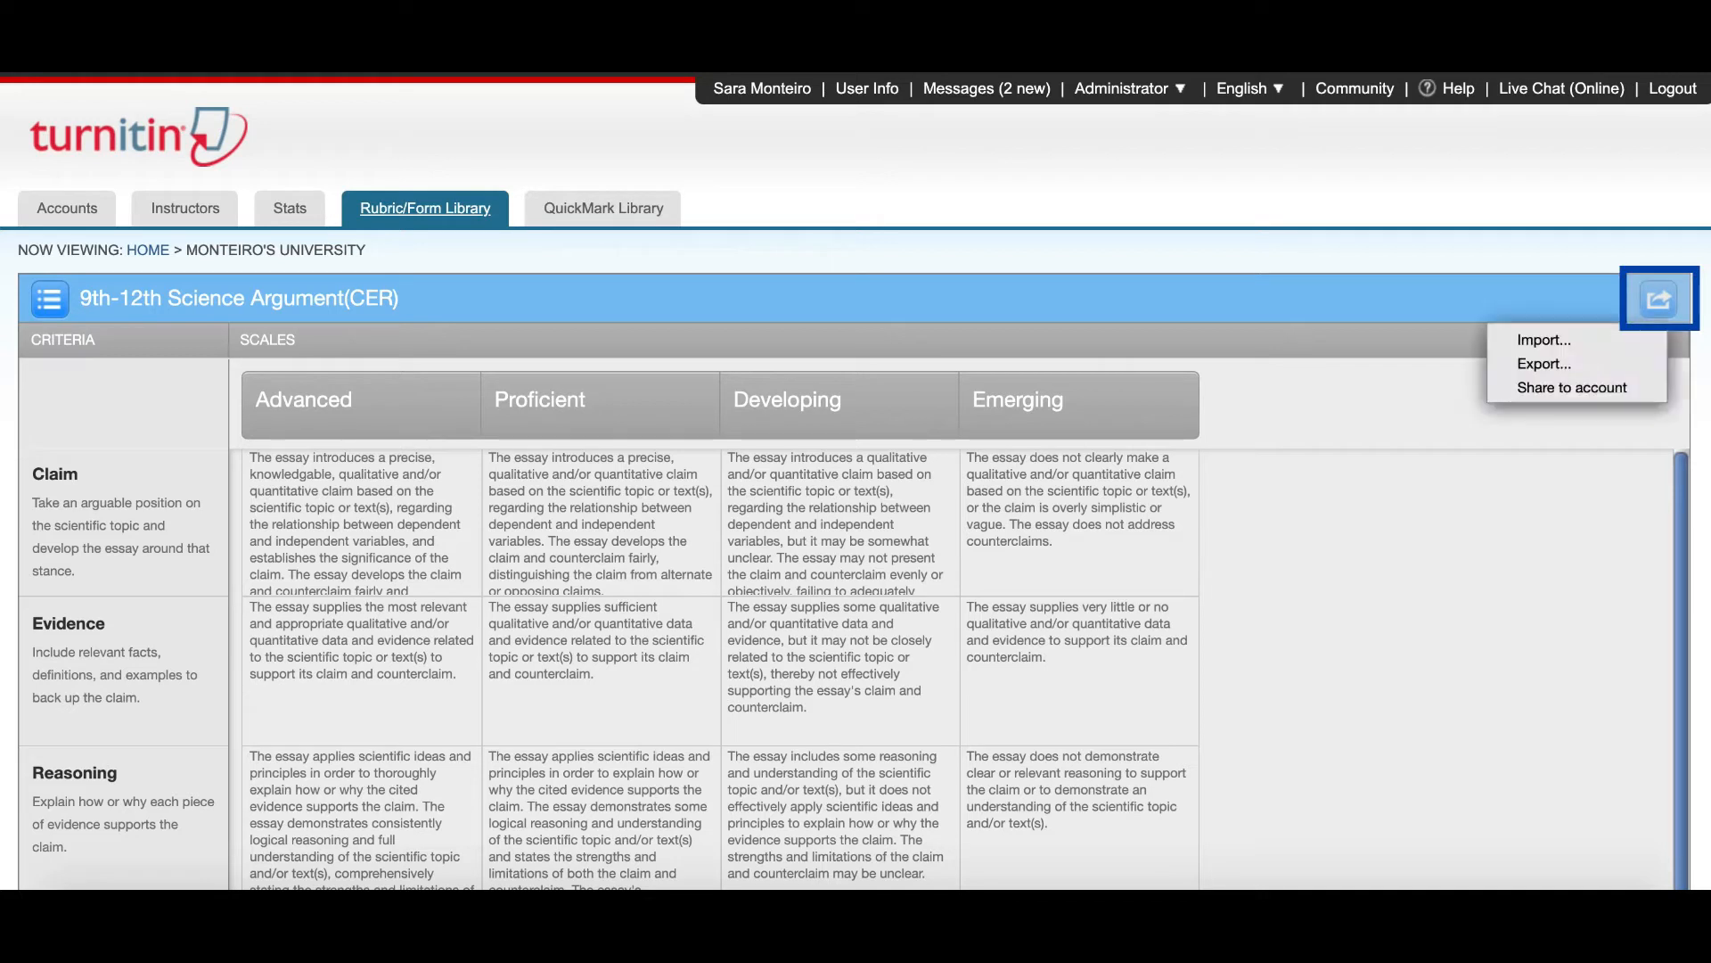
{"action": "mouse_move", "coordinate": [1571, 387]}
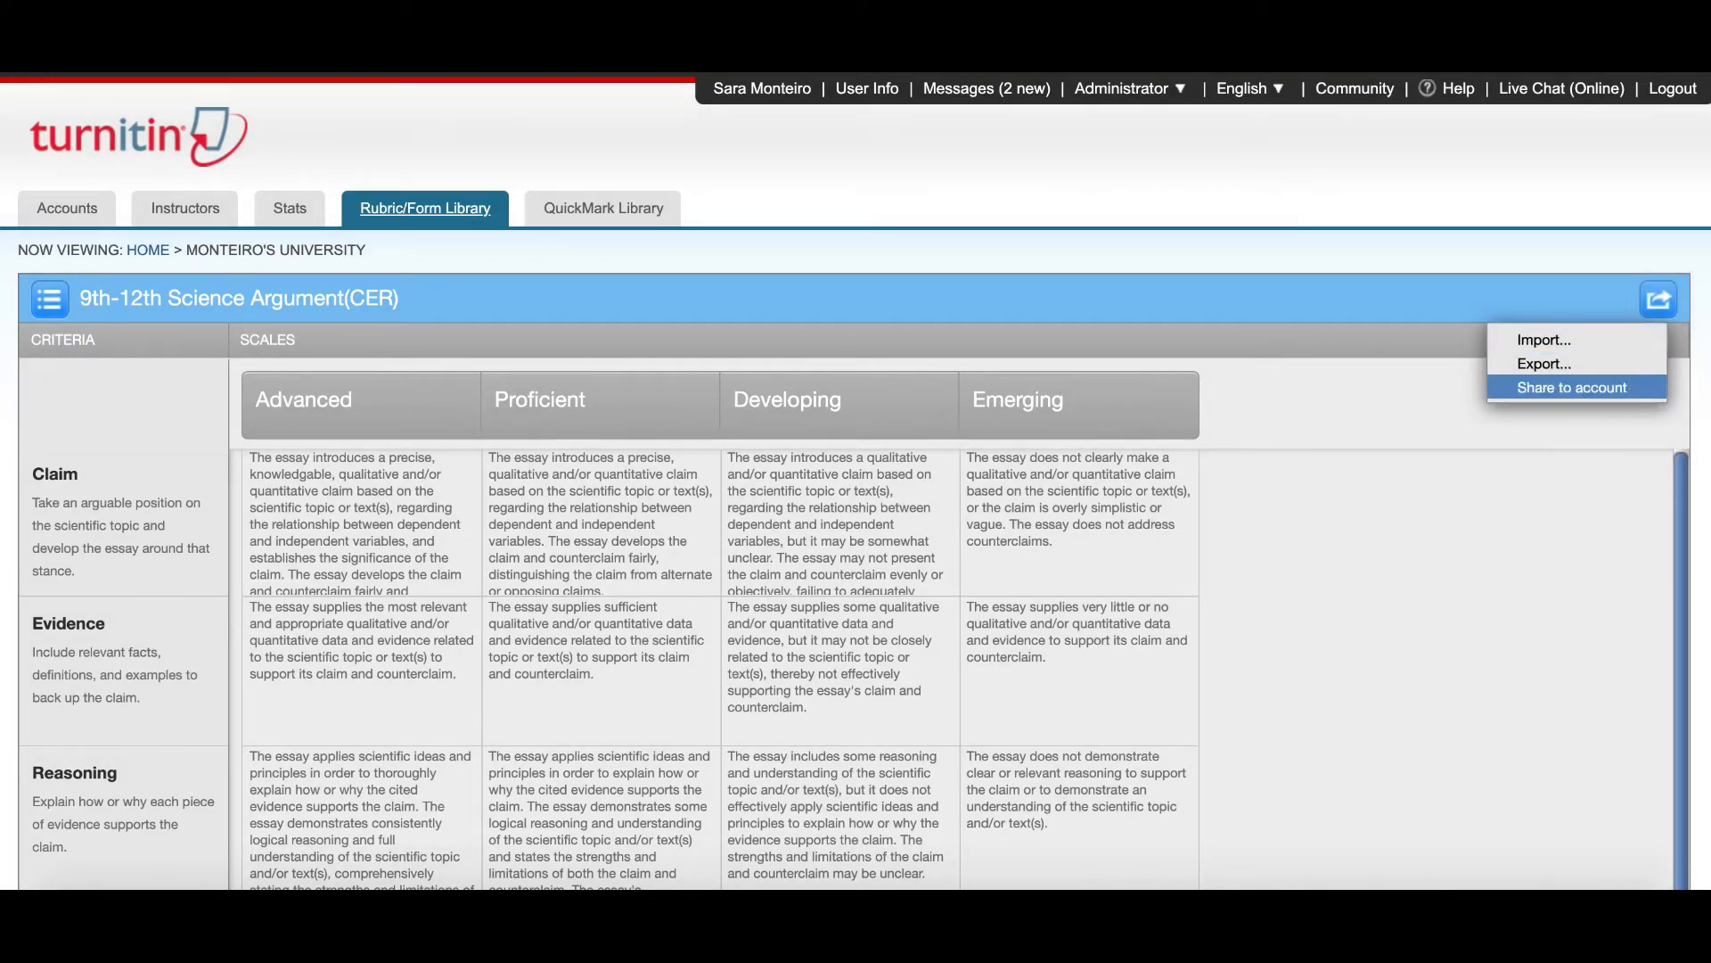
Choose Share to account for the 9th-12th rubric and confirm with YES.
{"action": "left_click", "coordinate": [1572, 387]}
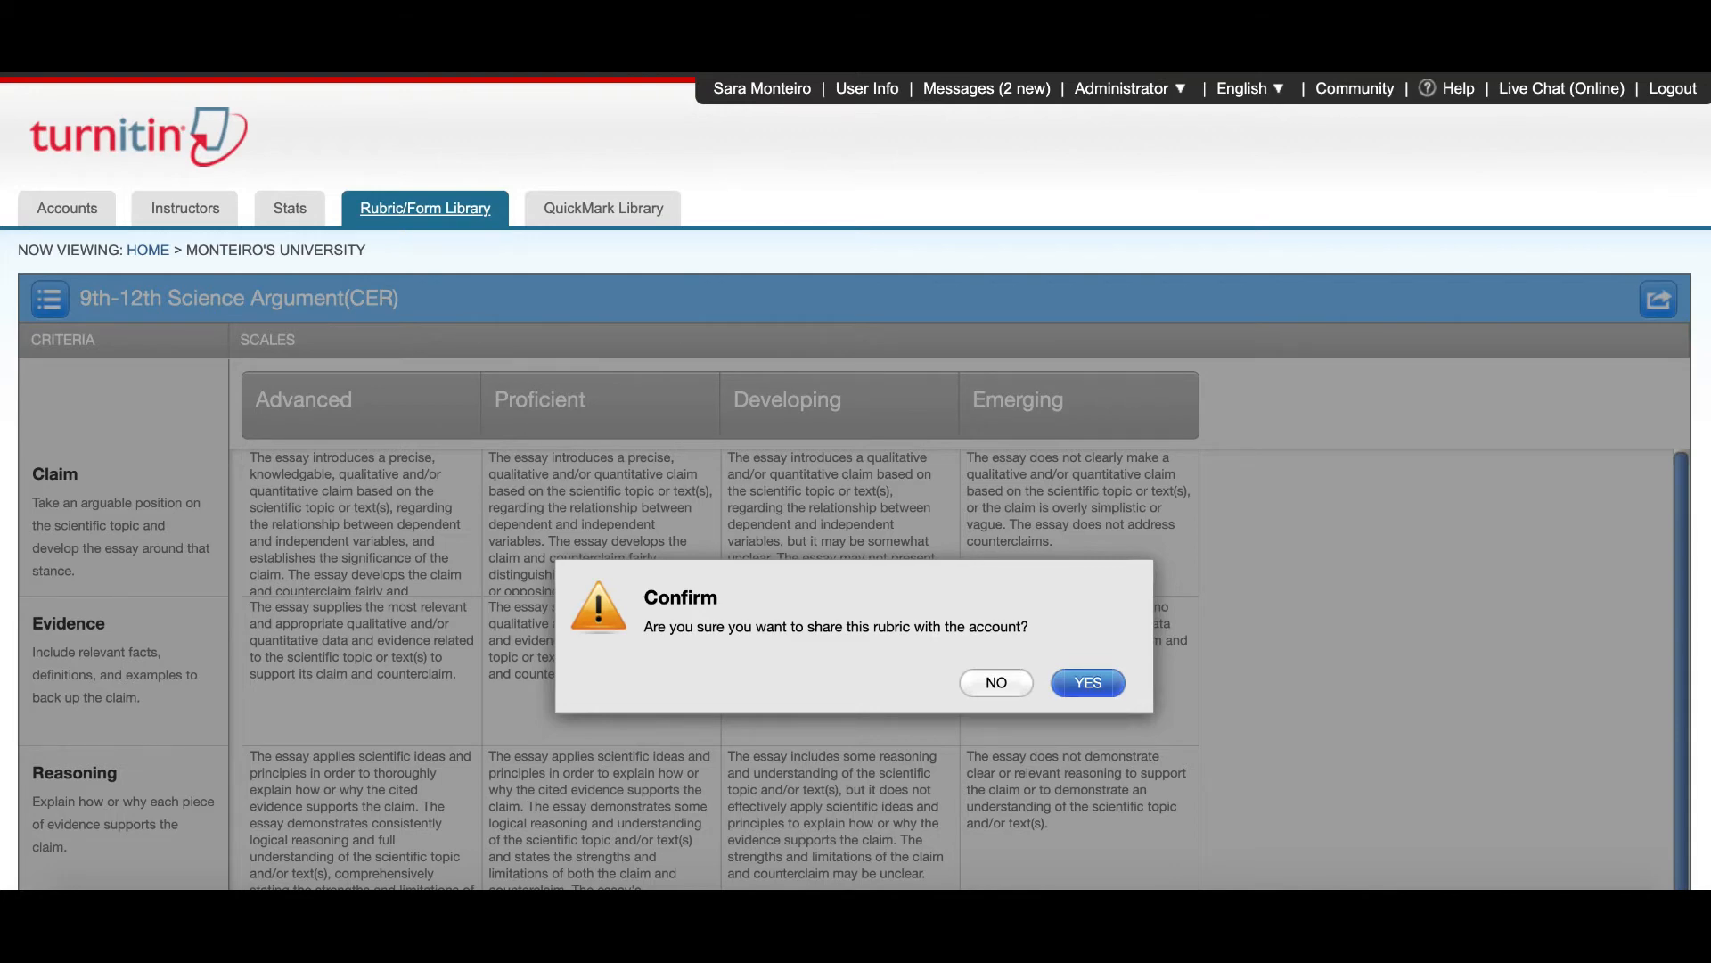
{"action": "left_click", "coordinate": [1087, 682]}
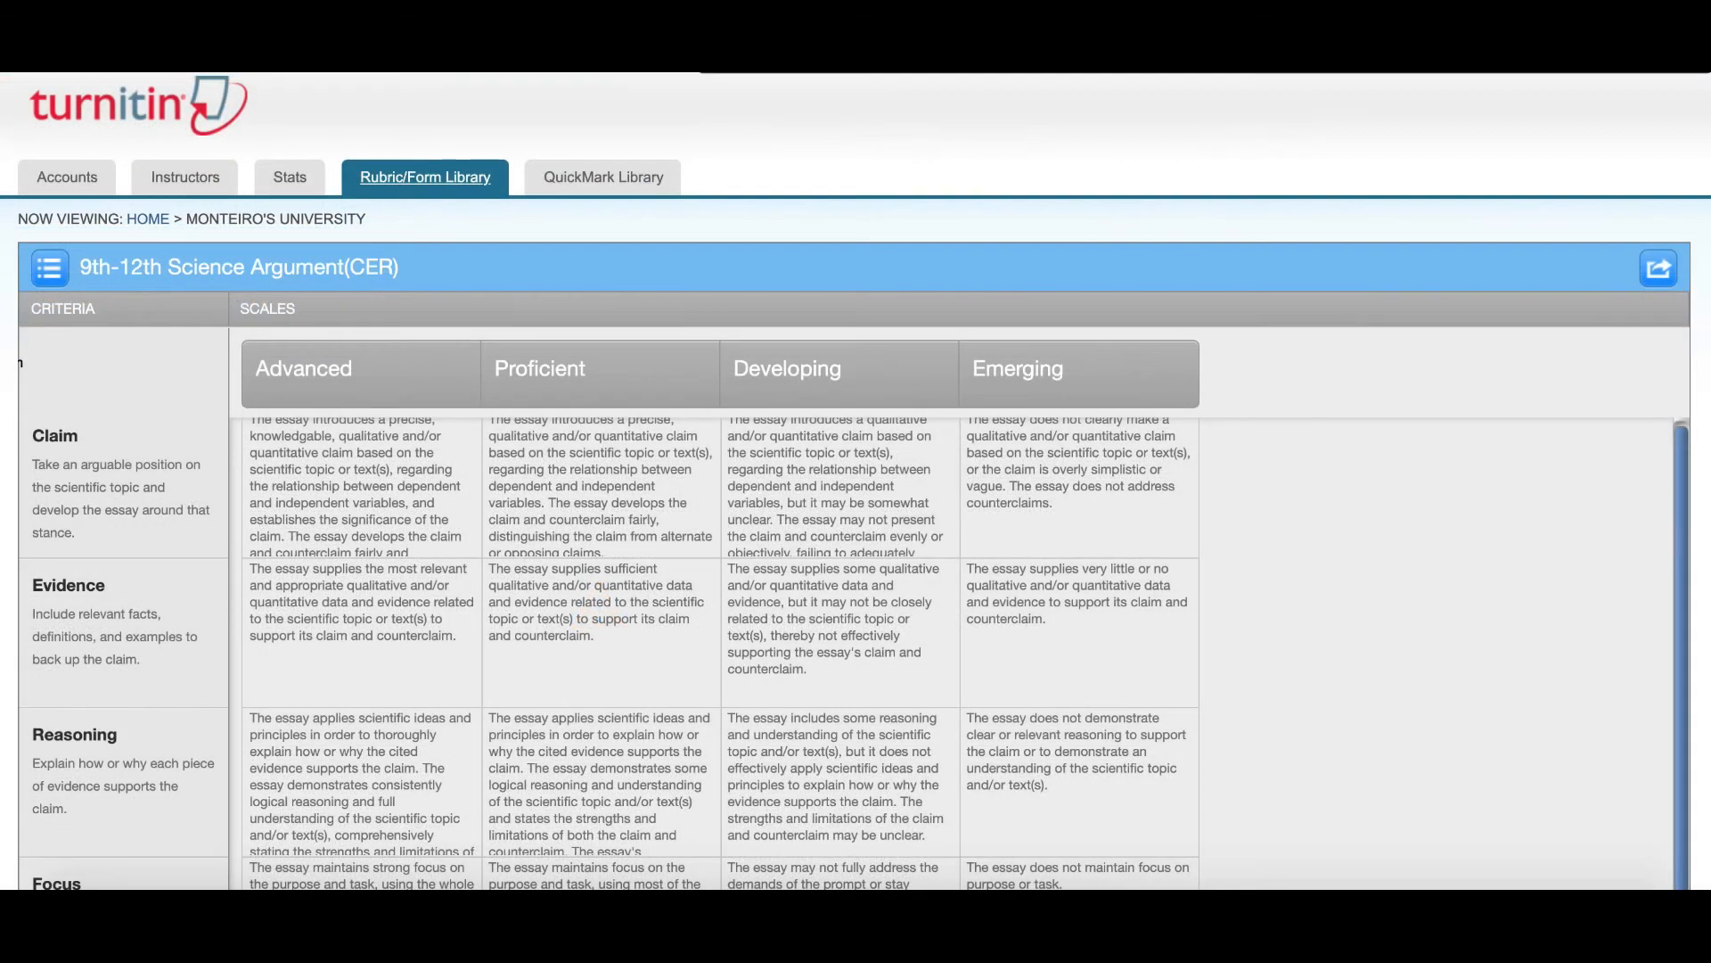